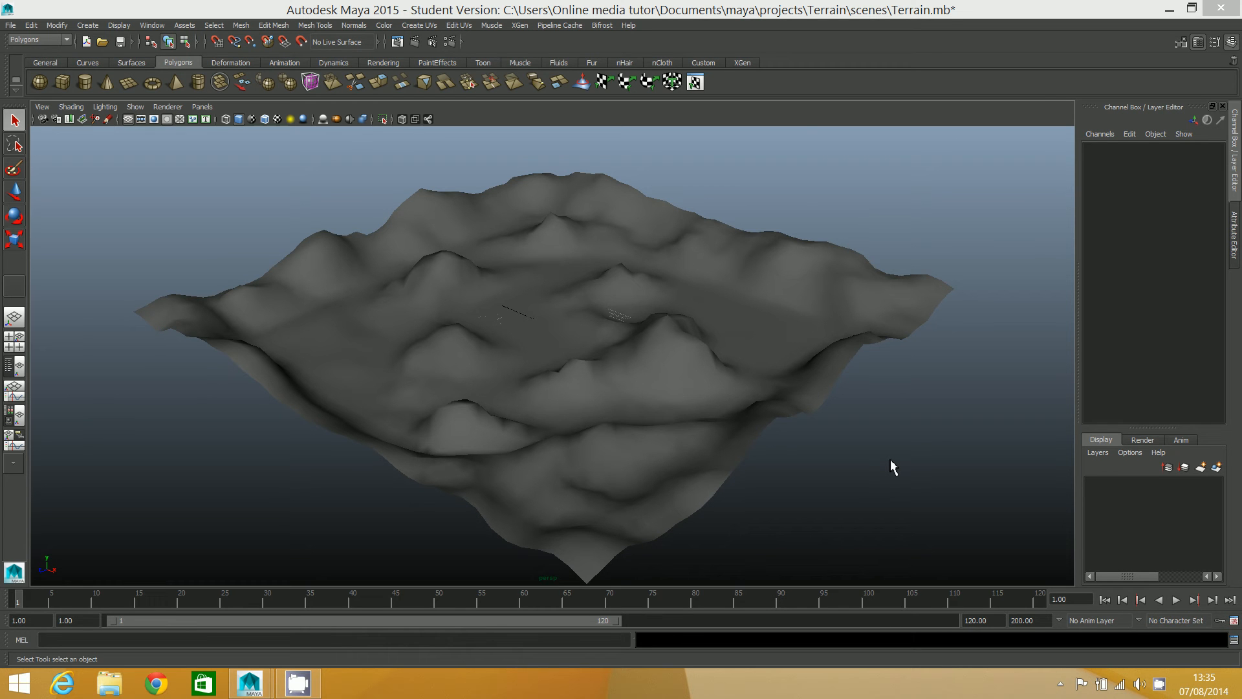
pyautogui.moveTo(885, 468)
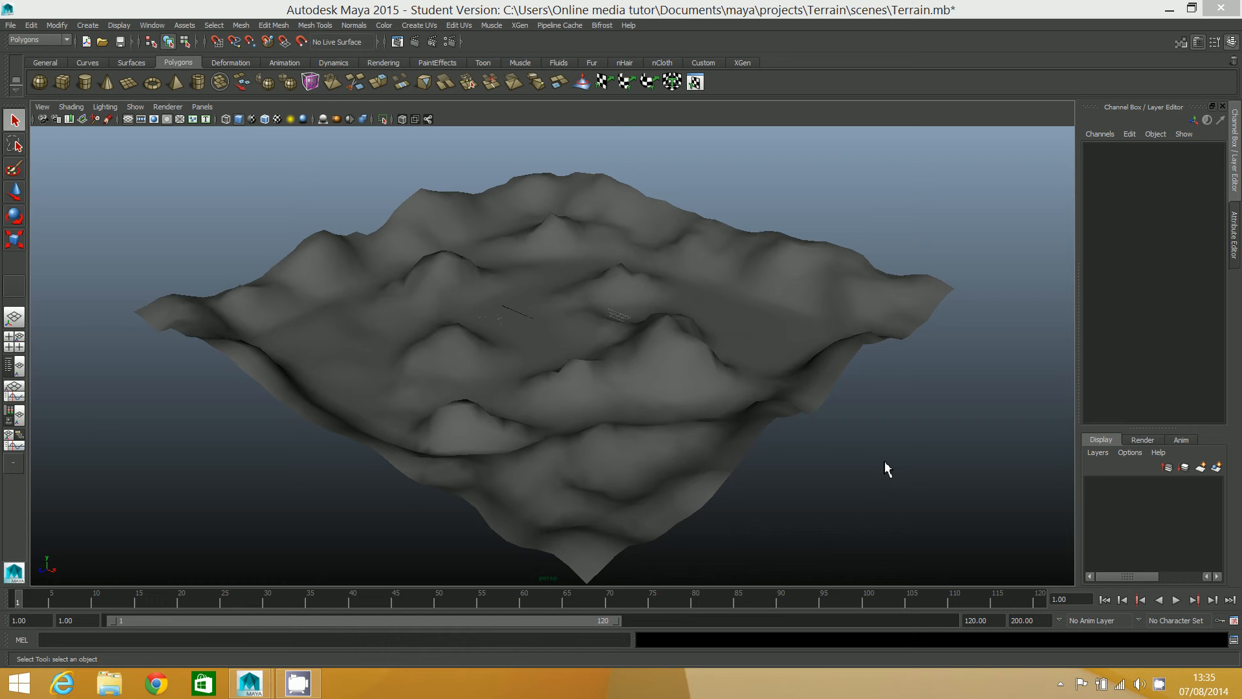
pyautogui.moveTo(694, 425)
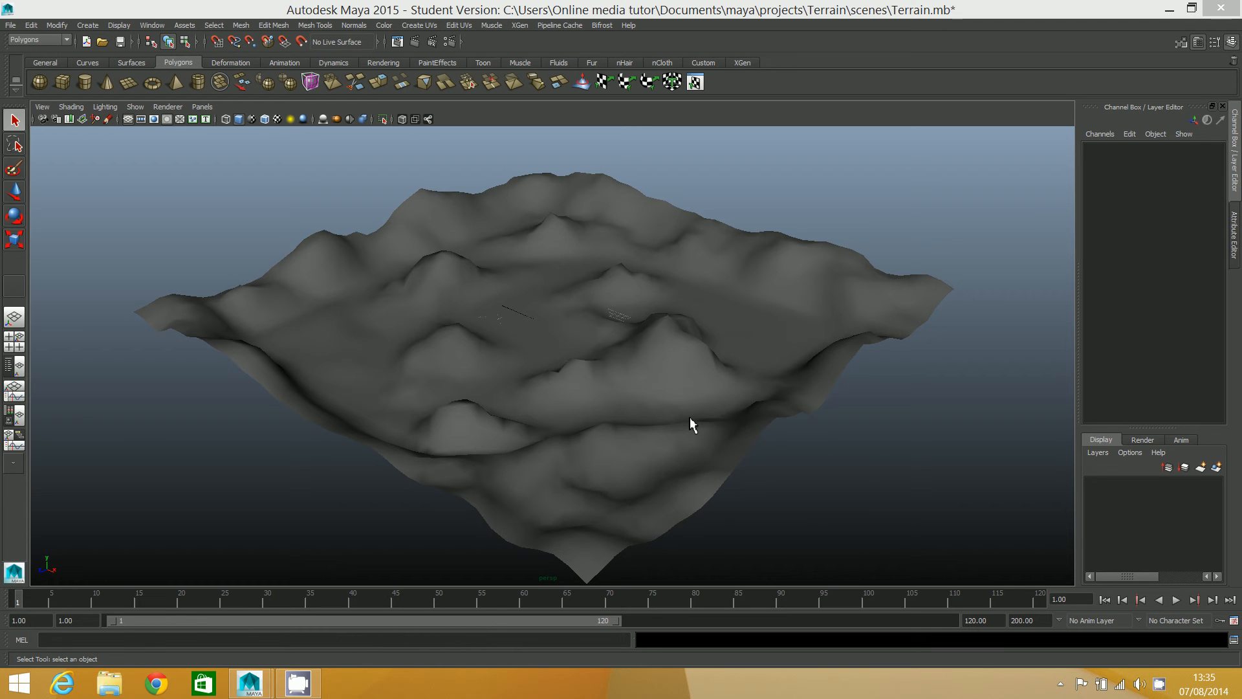
pyautogui.moveTo(706, 413)
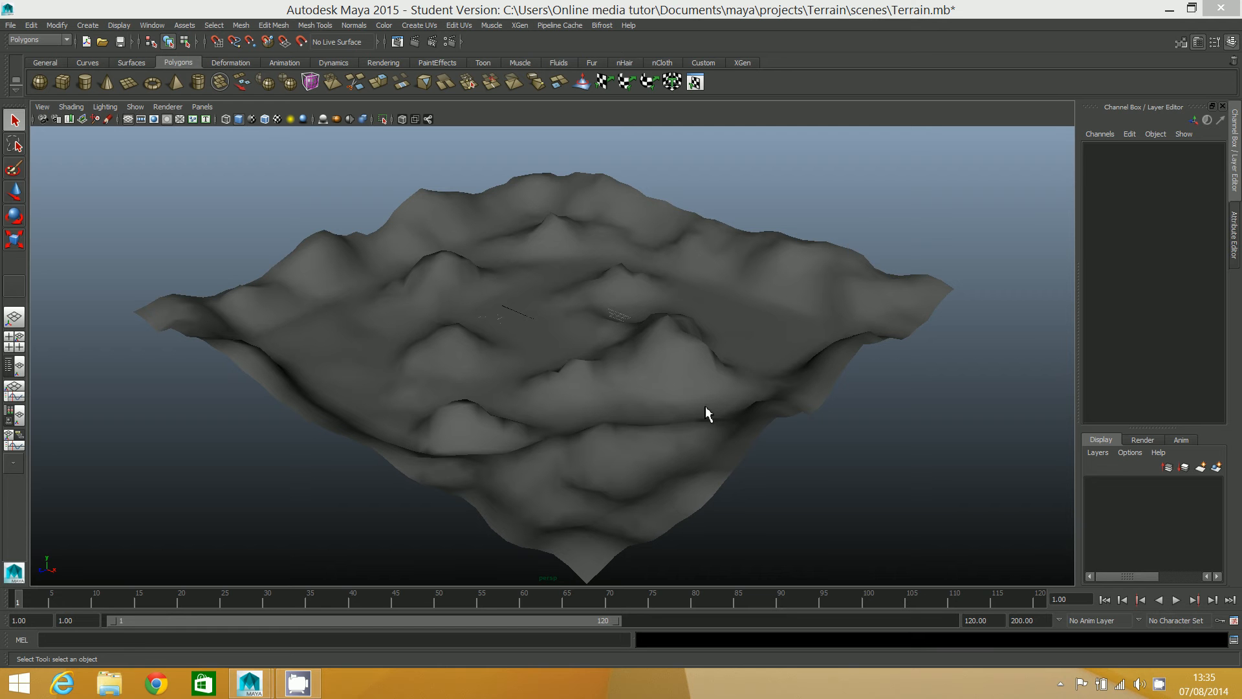
pyautogui.moveTo(654, 321)
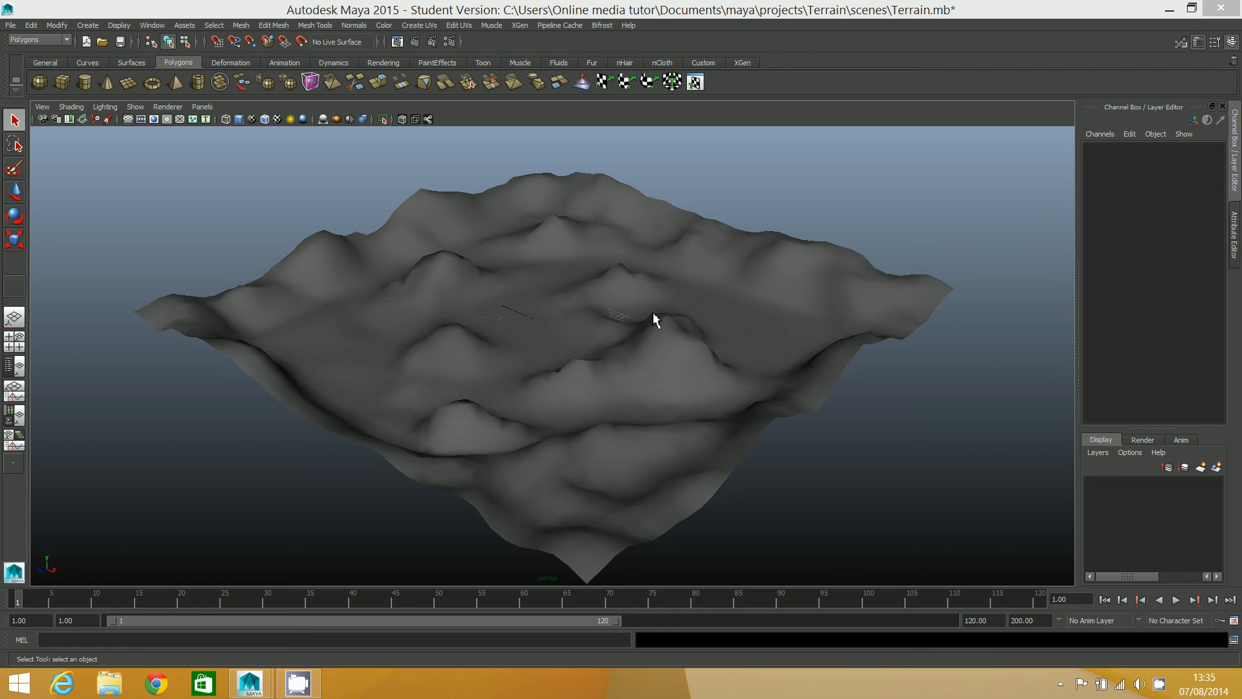
pyautogui.moveTo(537, 342)
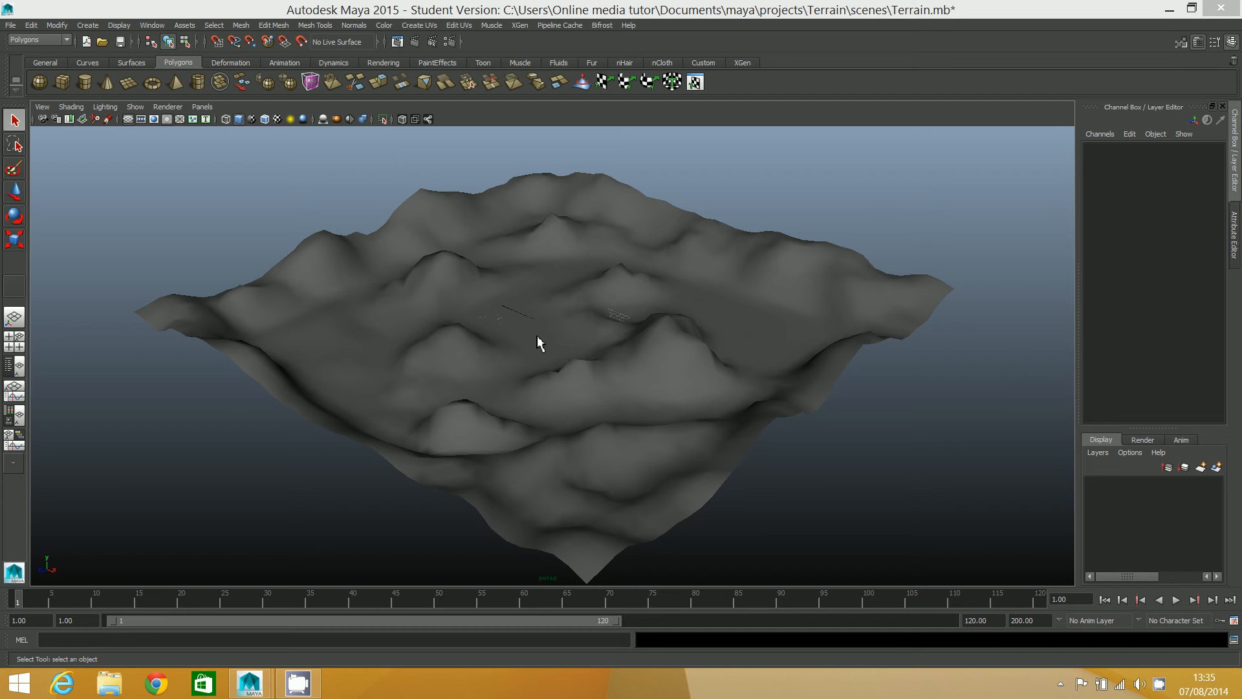
pyautogui.moveTo(362, 345)
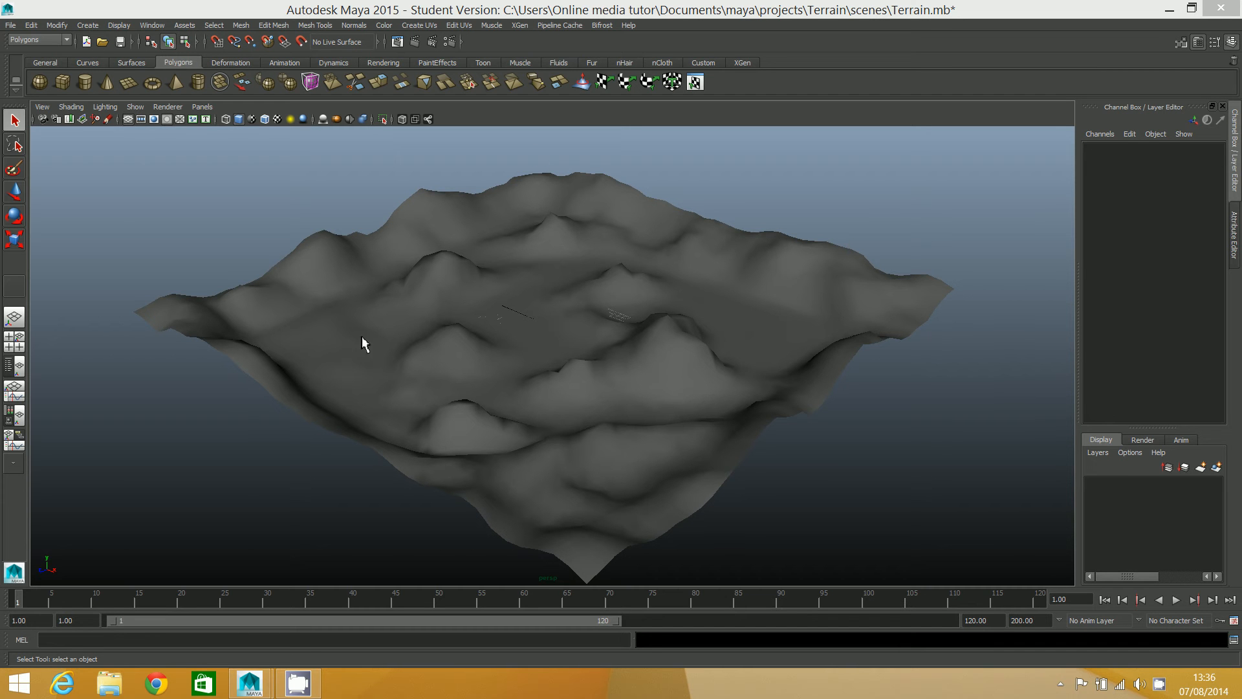
pyautogui.moveTo(620, 308)
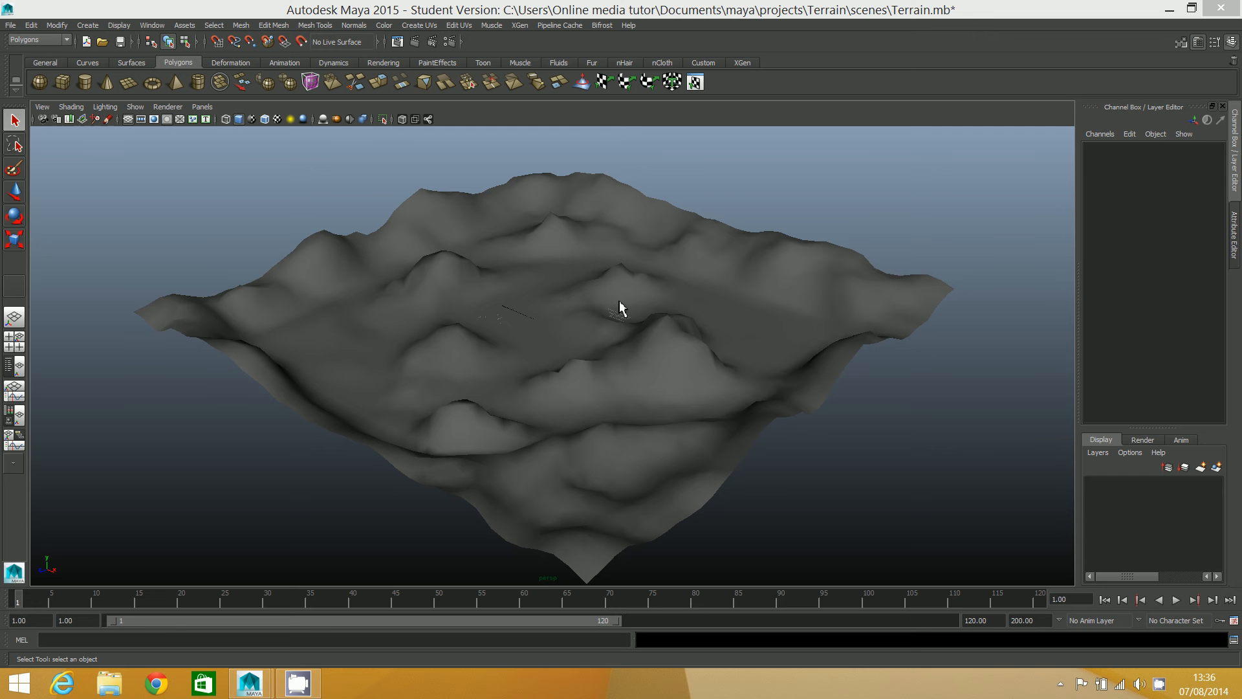
pyautogui.moveTo(551, 348)
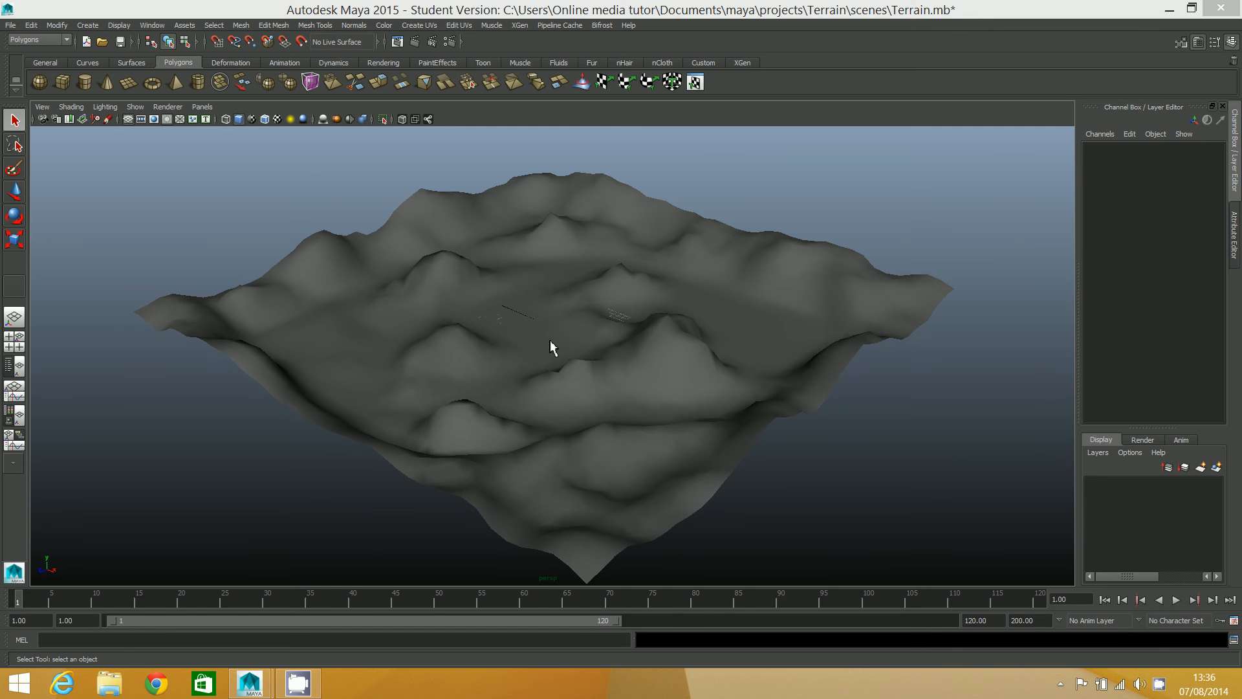
# Select the terrain and expand polyPlane1 to reveal its 100×100 size, 40×40 subdivisions and UV setting
pyautogui.click(553, 346)
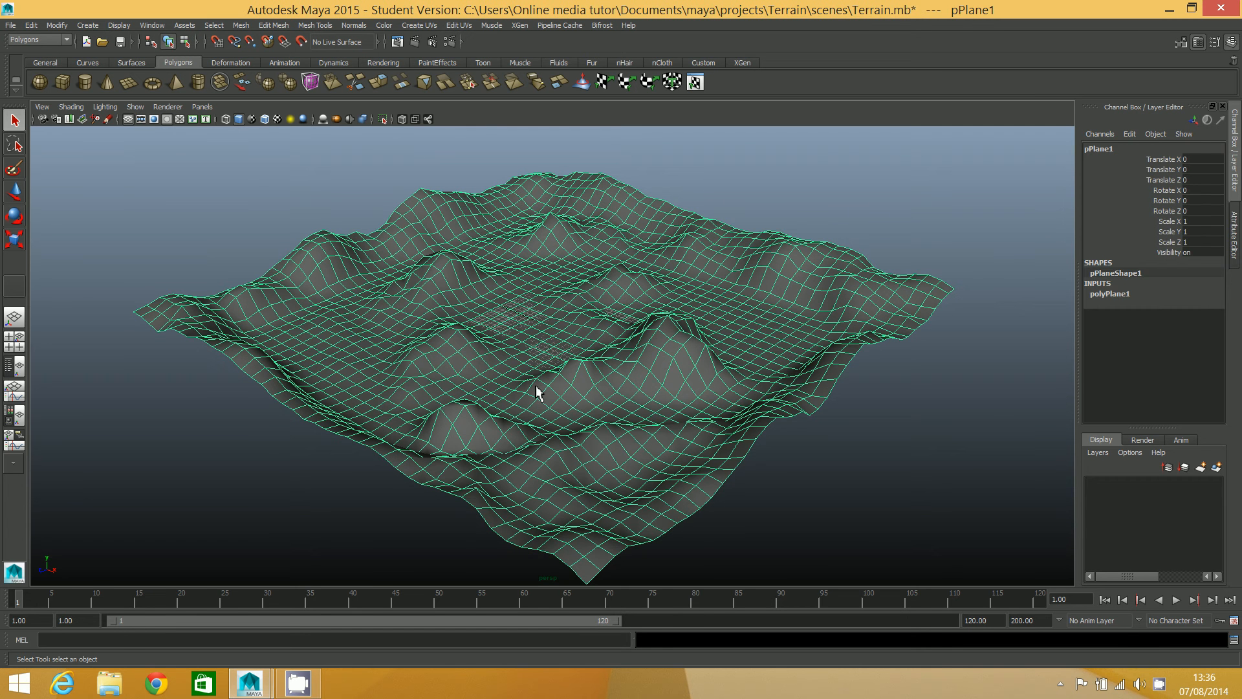
pyautogui.moveTo(1012, 336)
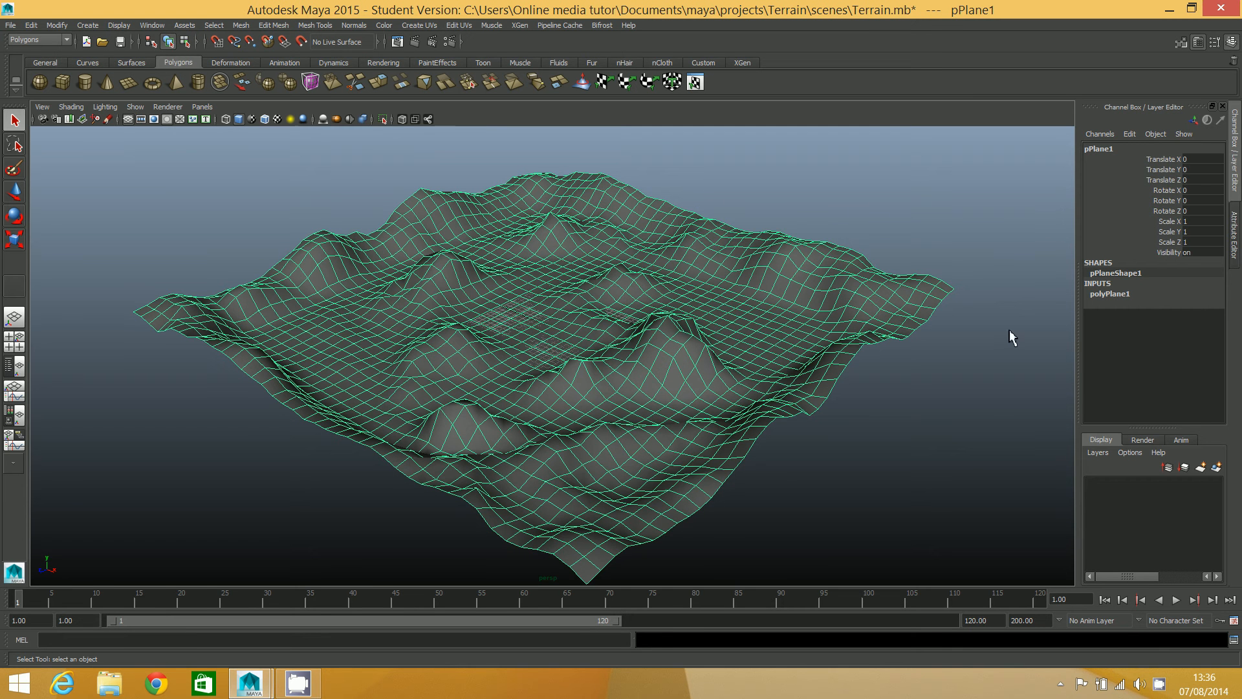
pyautogui.click(1110, 293)
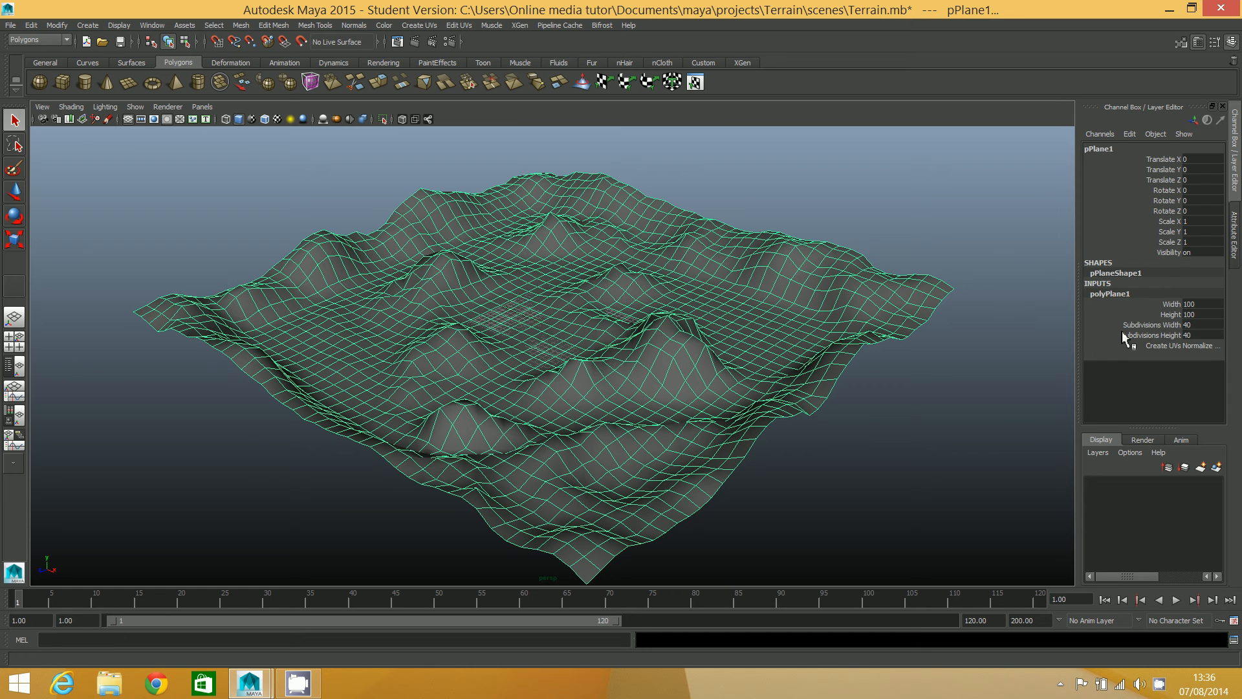
pyautogui.click(1180, 346)
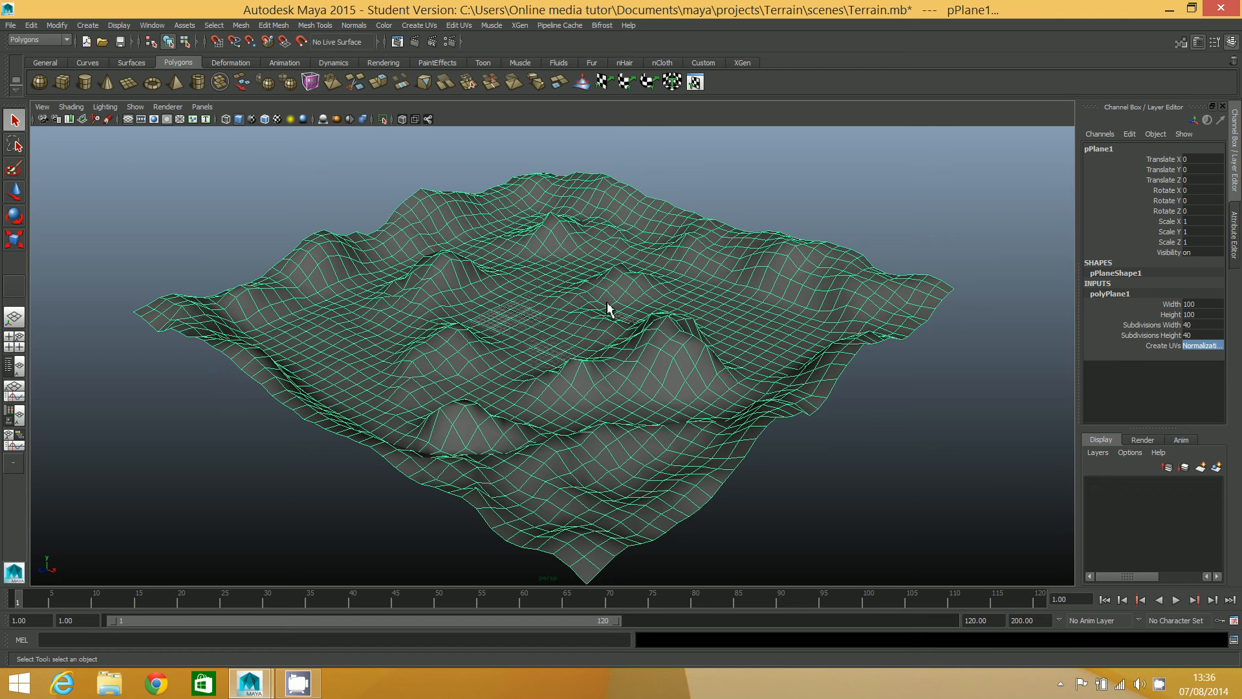
pyautogui.moveTo(551, 339)
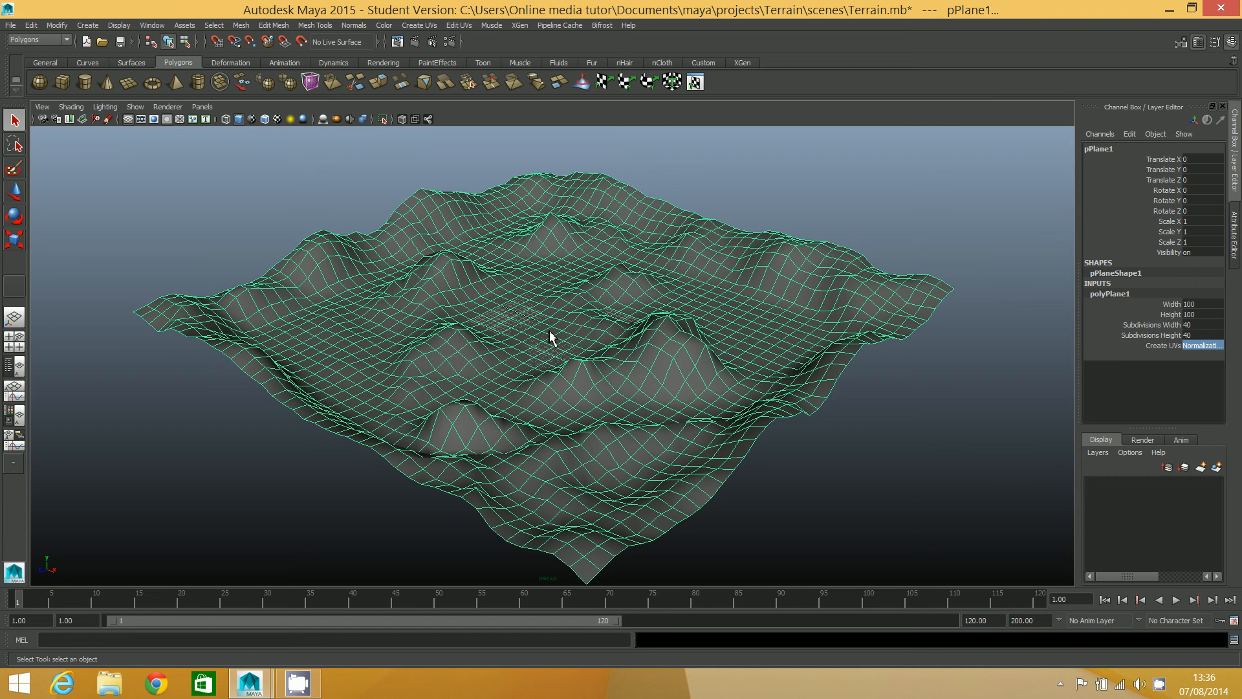
pyautogui.moveTo(594, 358)
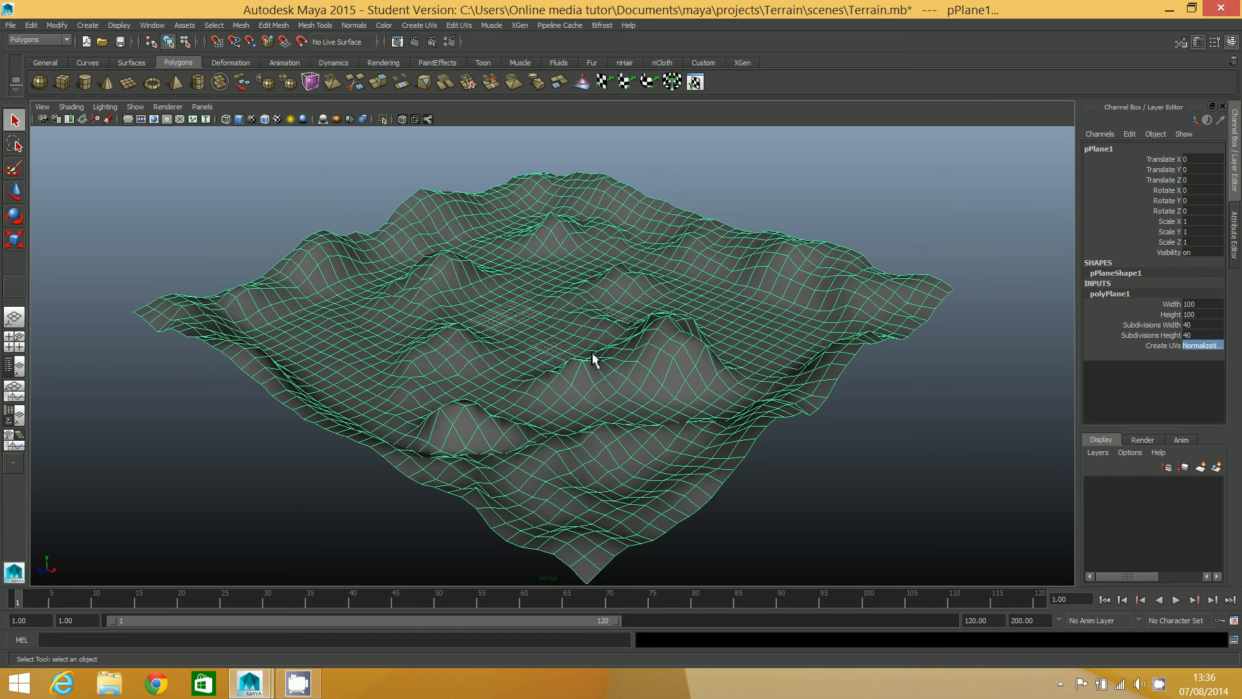
pyautogui.moveTo(551, 318)
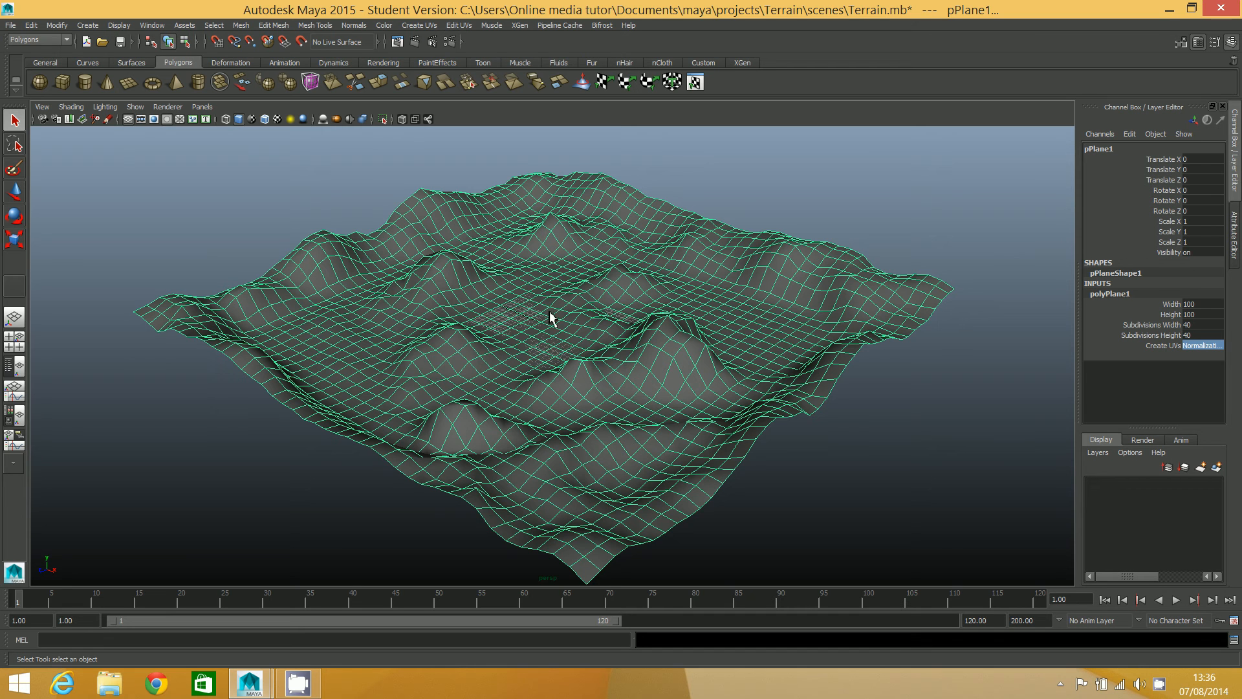
# Assign a new Lambert material (lambert2) to the terrain via the right-click menu
pyautogui.rightClick(548, 308)
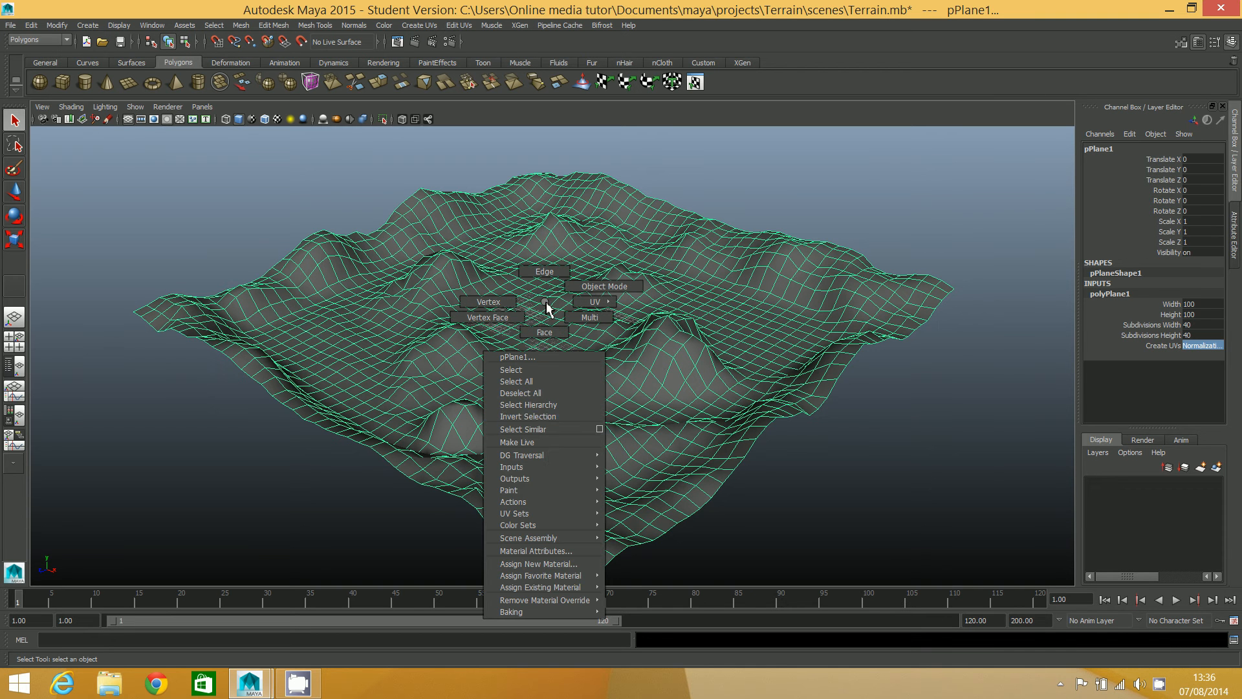
pyautogui.moveTo(542, 562)
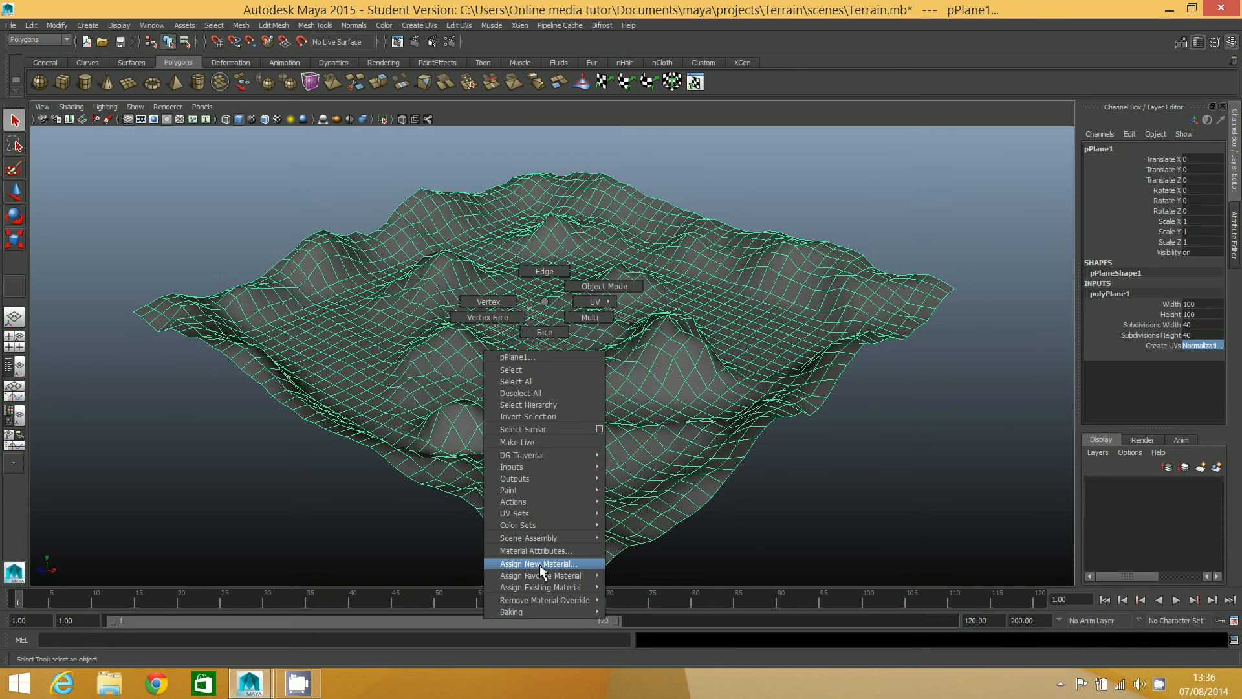
pyautogui.click(540, 563)
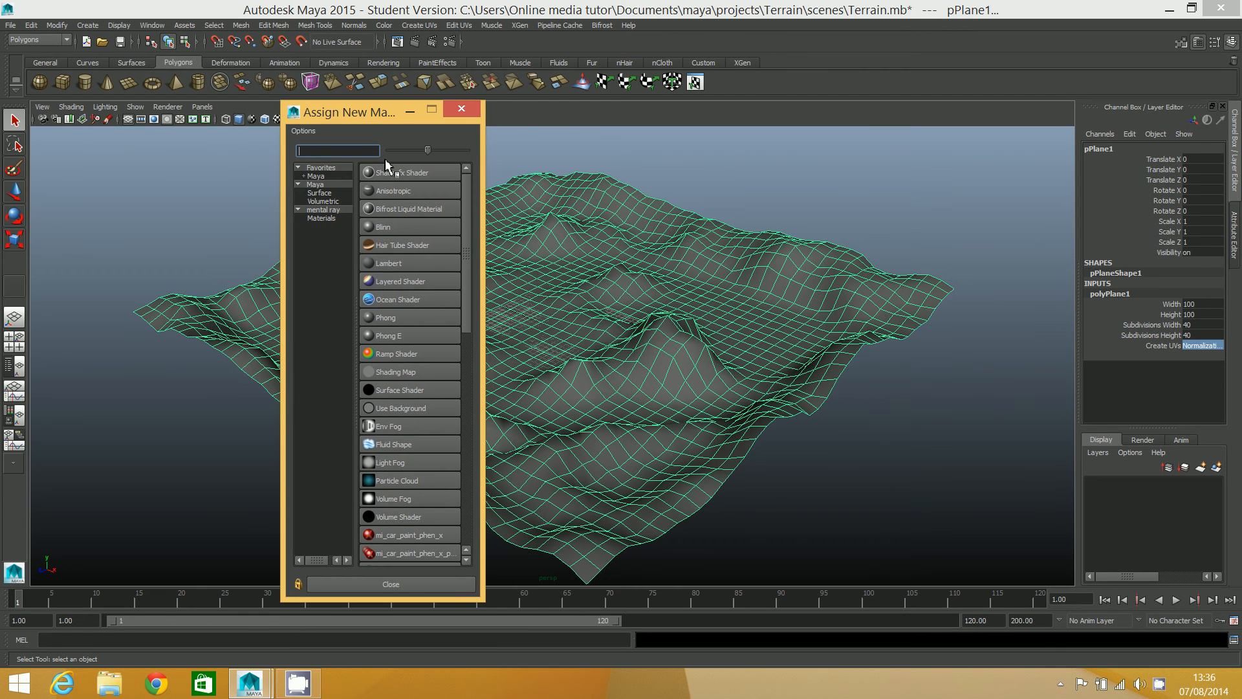
pyautogui.click(390, 262)
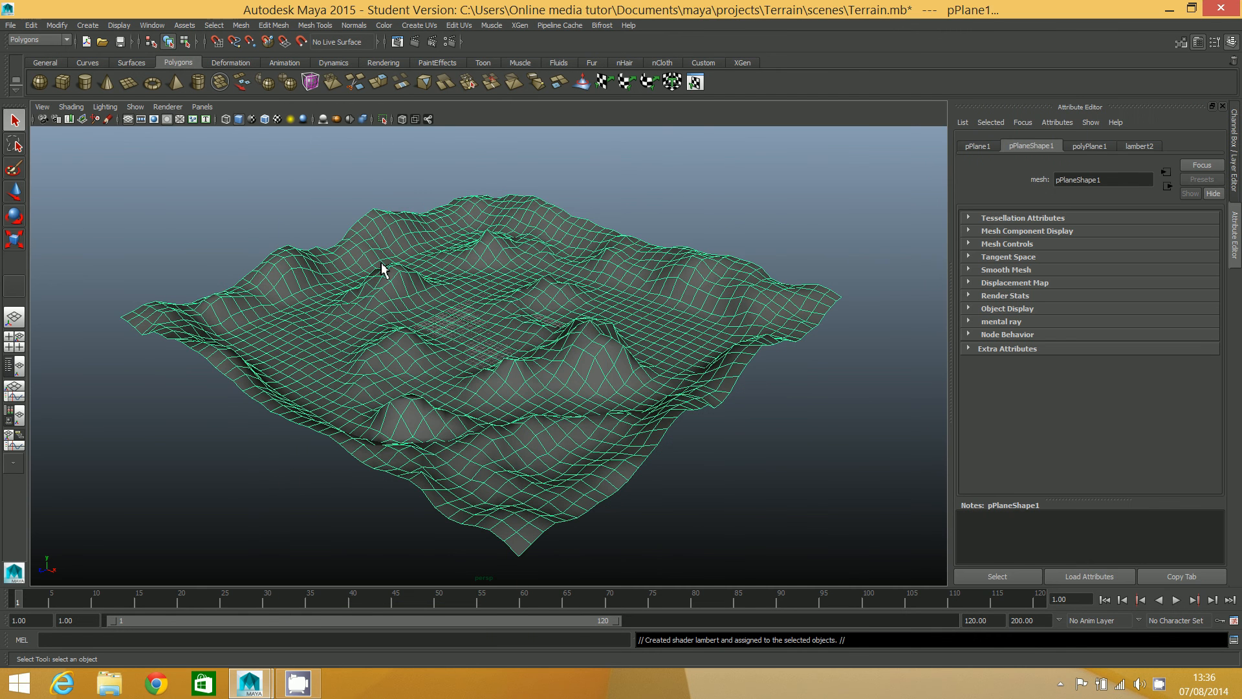
pyautogui.moveTo(1092, 165)
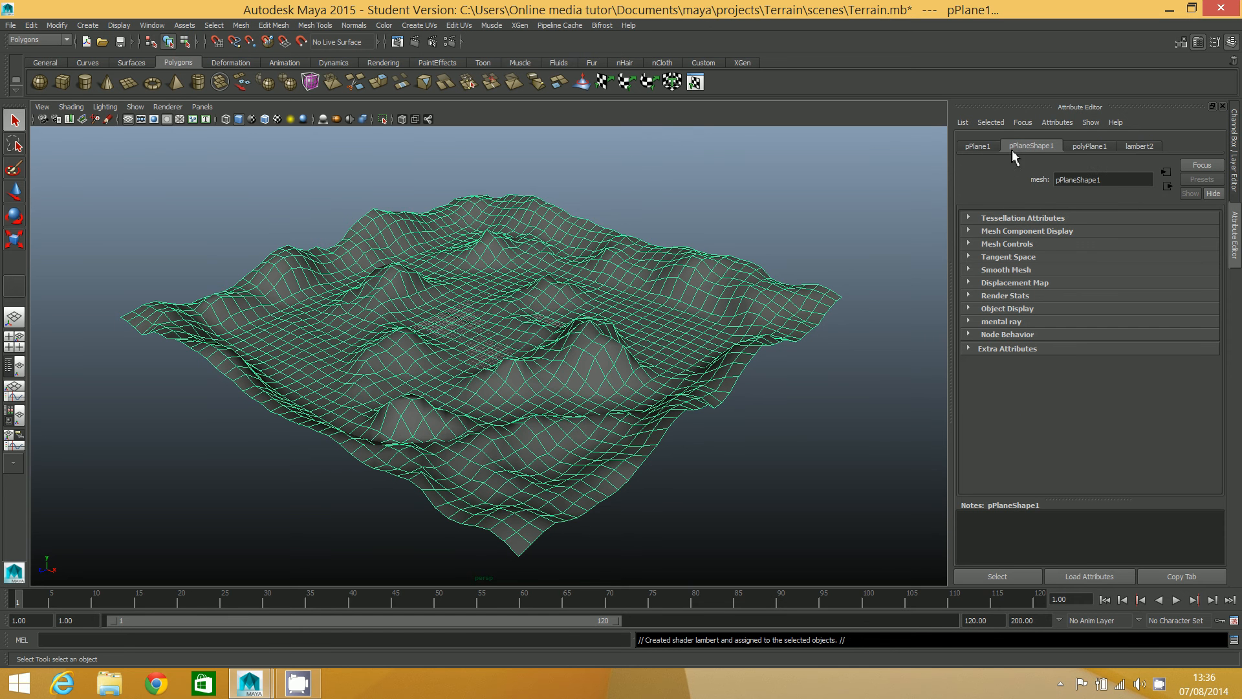
# Connect a new File texture node (file1) to lambert2's Color attribute
pyautogui.click(1138, 146)
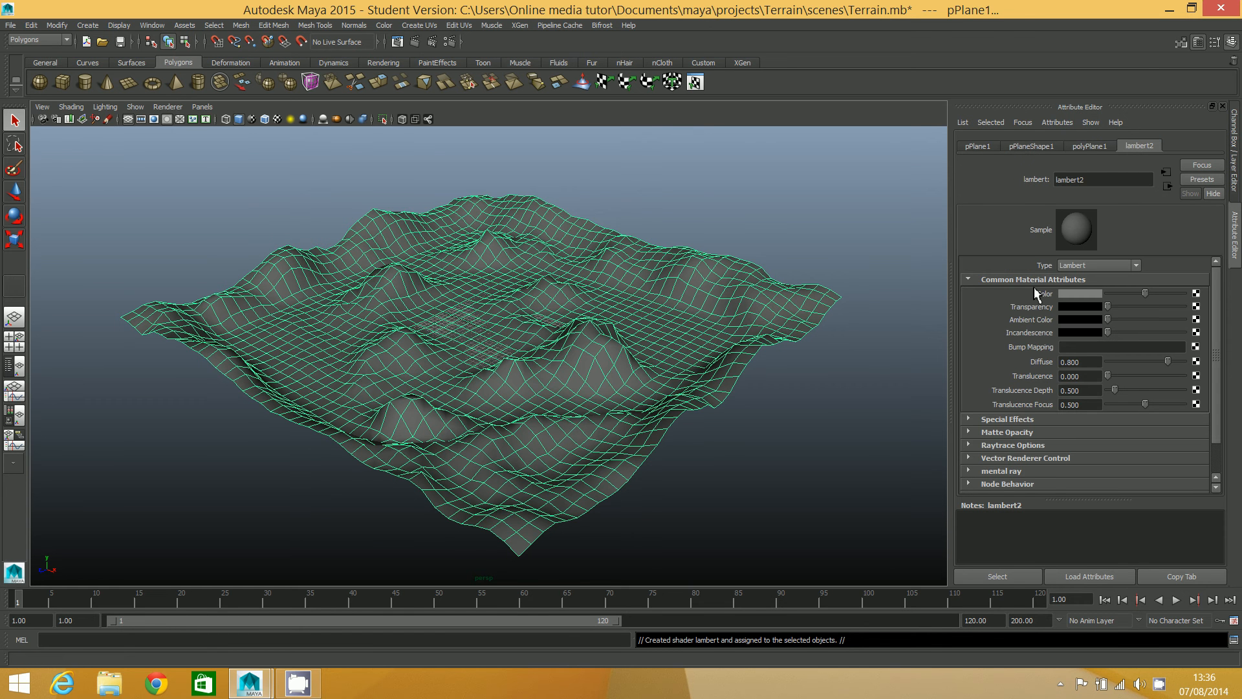
pyautogui.moveTo(1083, 319)
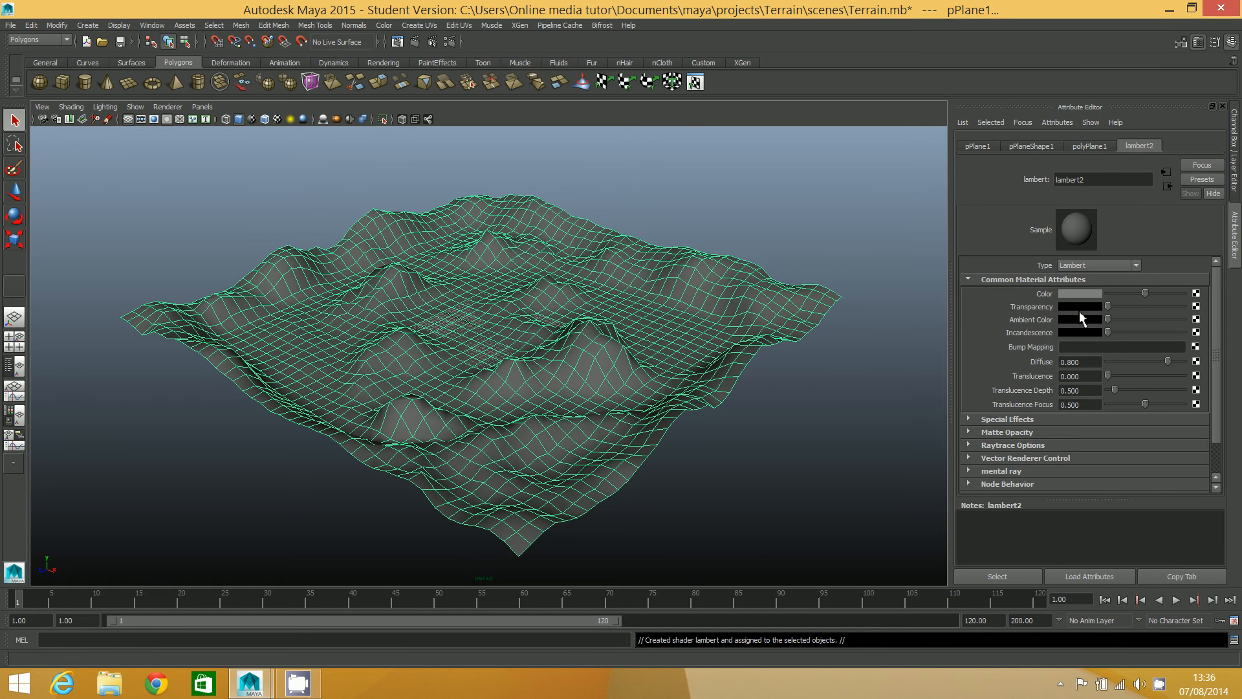
pyautogui.moveTo(1198, 297)
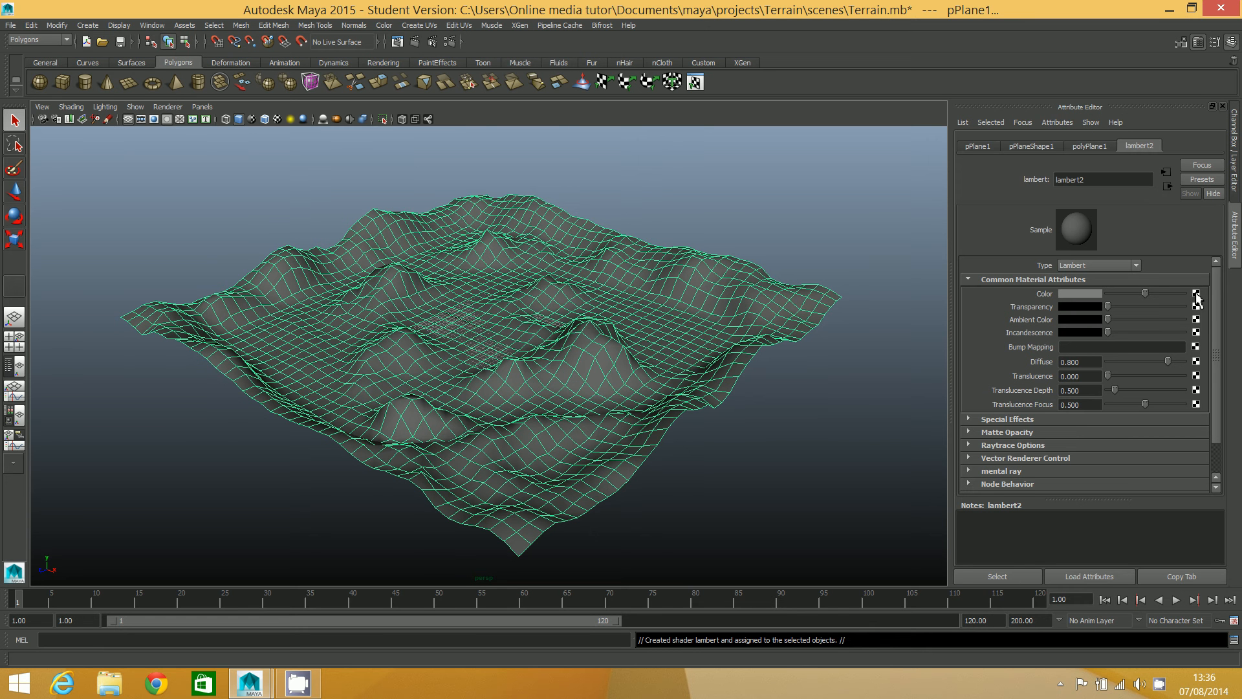
pyautogui.click(1196, 294)
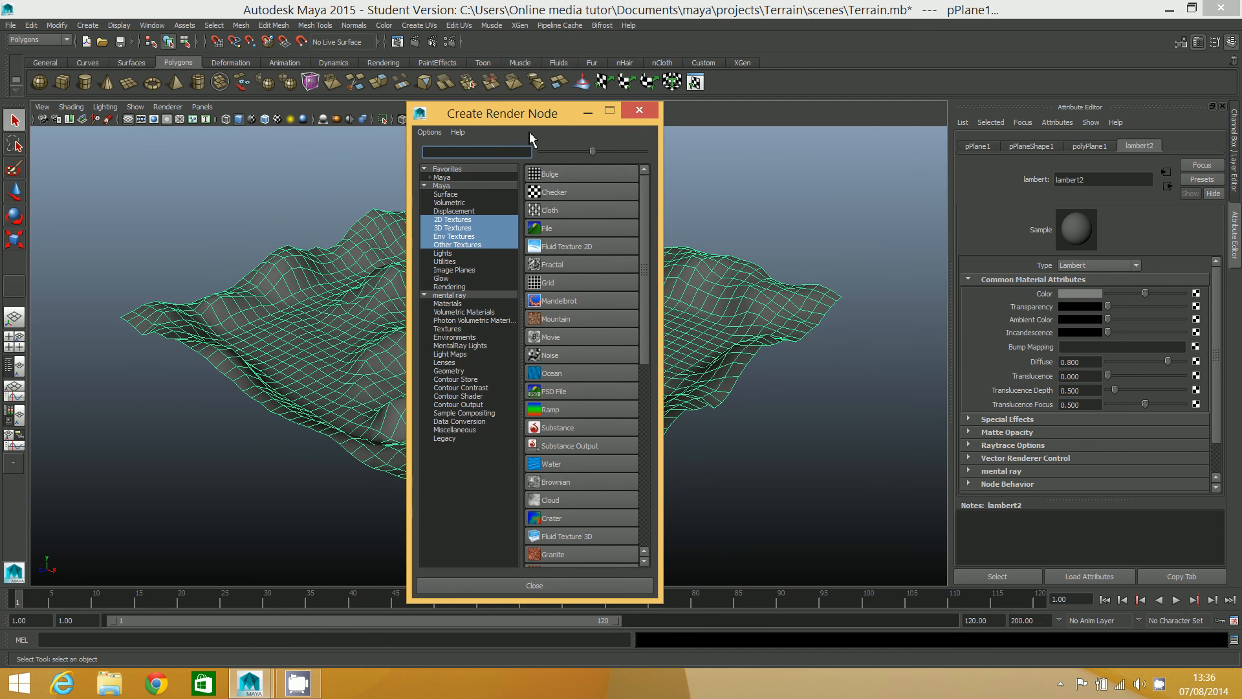
pyautogui.click(546, 228)
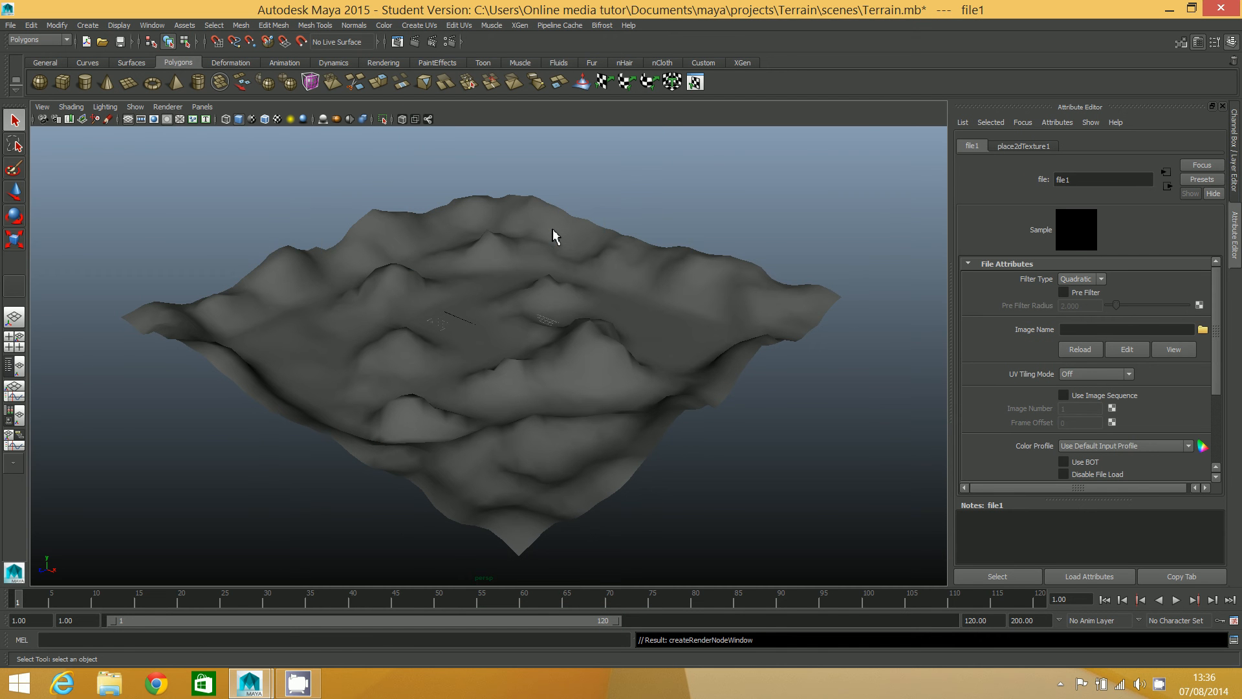
pyautogui.moveTo(995, 270)
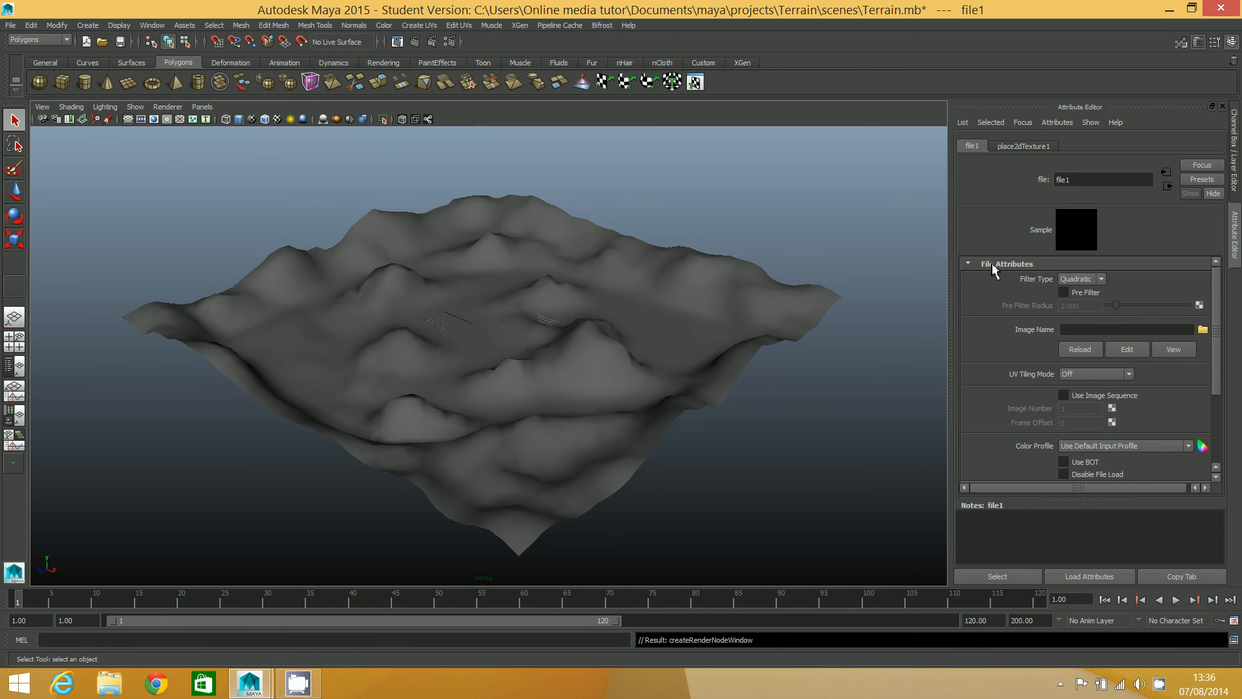
# Load Terrain diffuse.tga from sourceimages as file1's image
pyautogui.click(1202, 329)
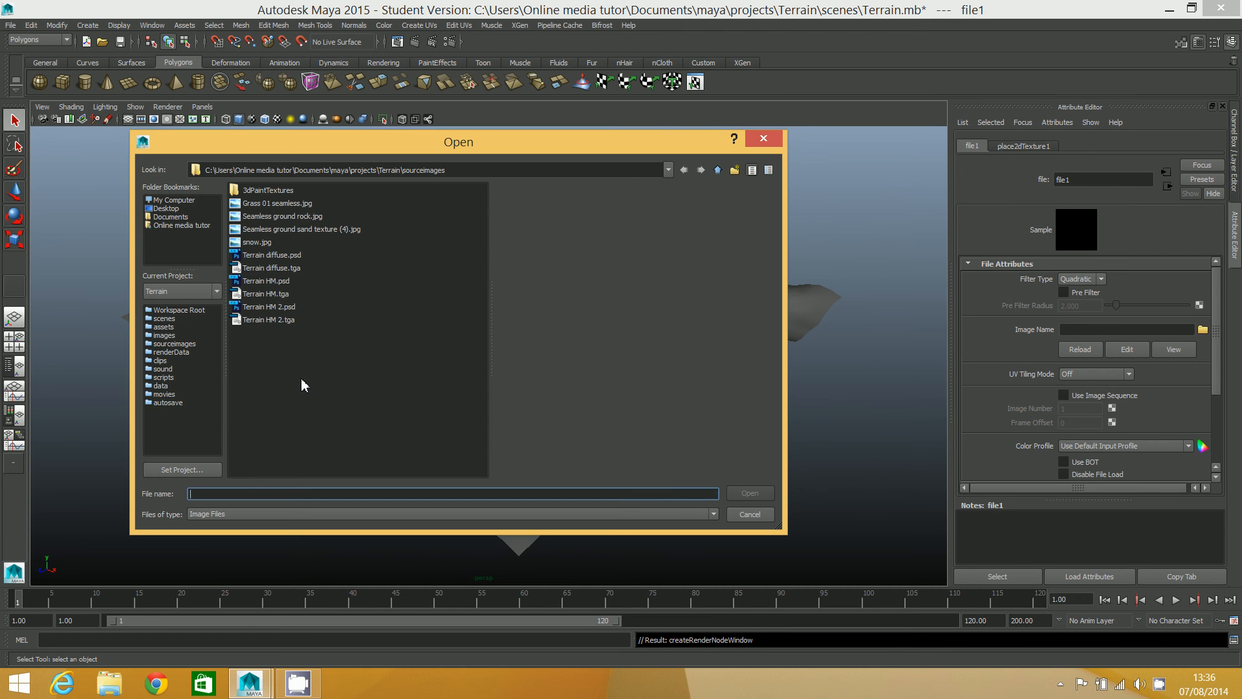
pyautogui.moveTo(256, 275)
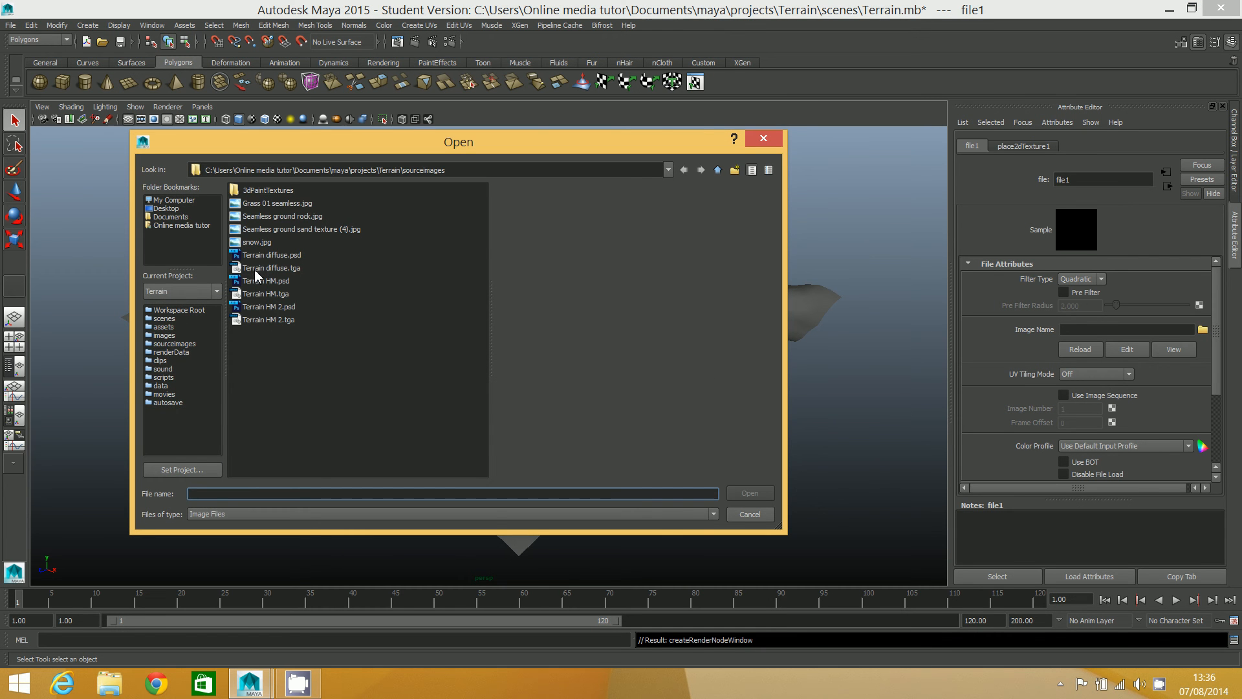
pyautogui.click(270, 266)
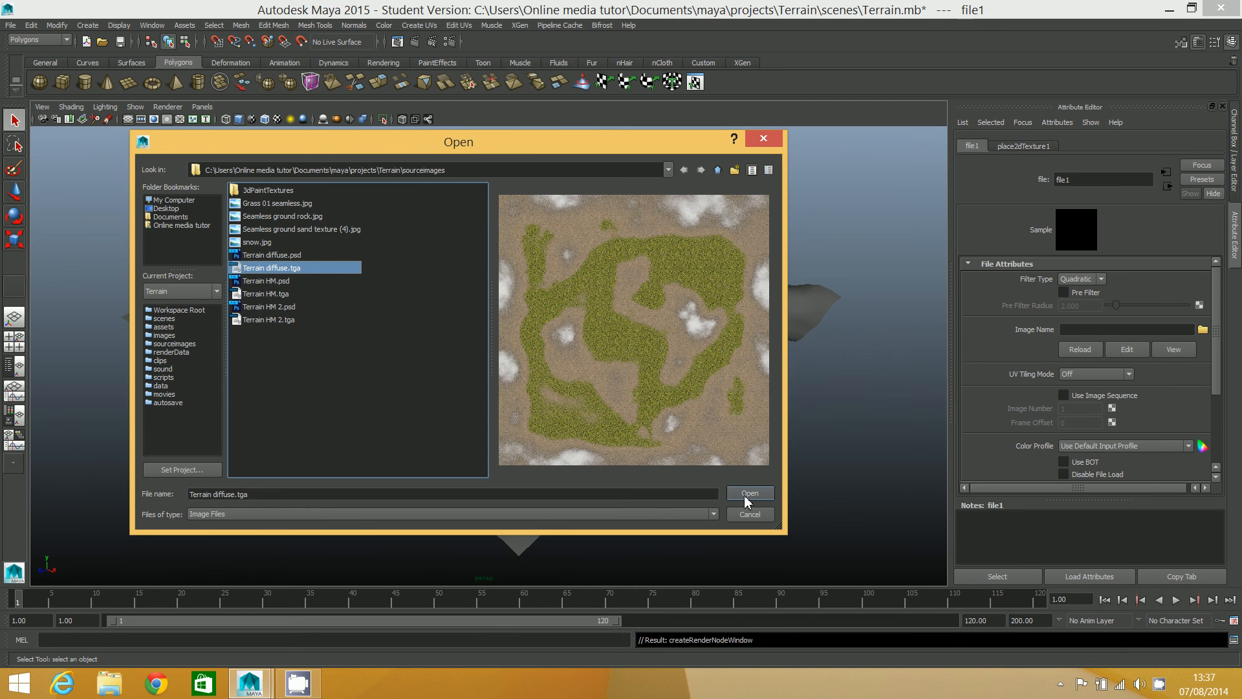
pyautogui.click(749, 493)
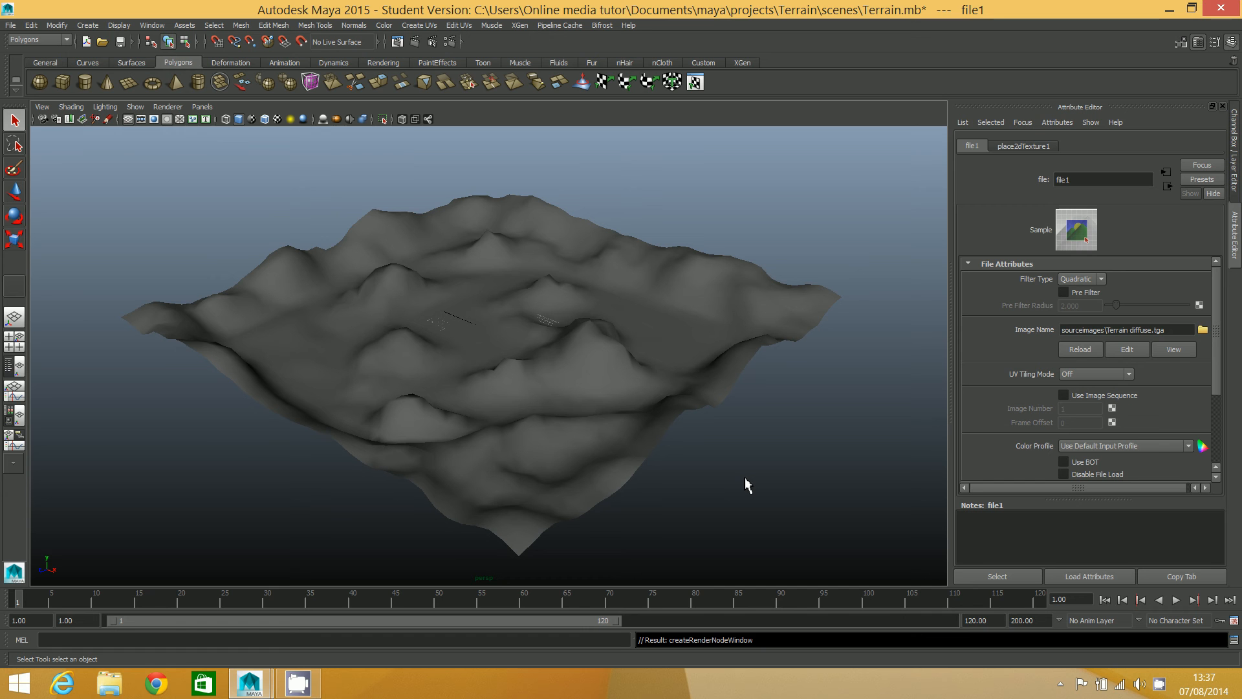
pyautogui.moveTo(753, 478)
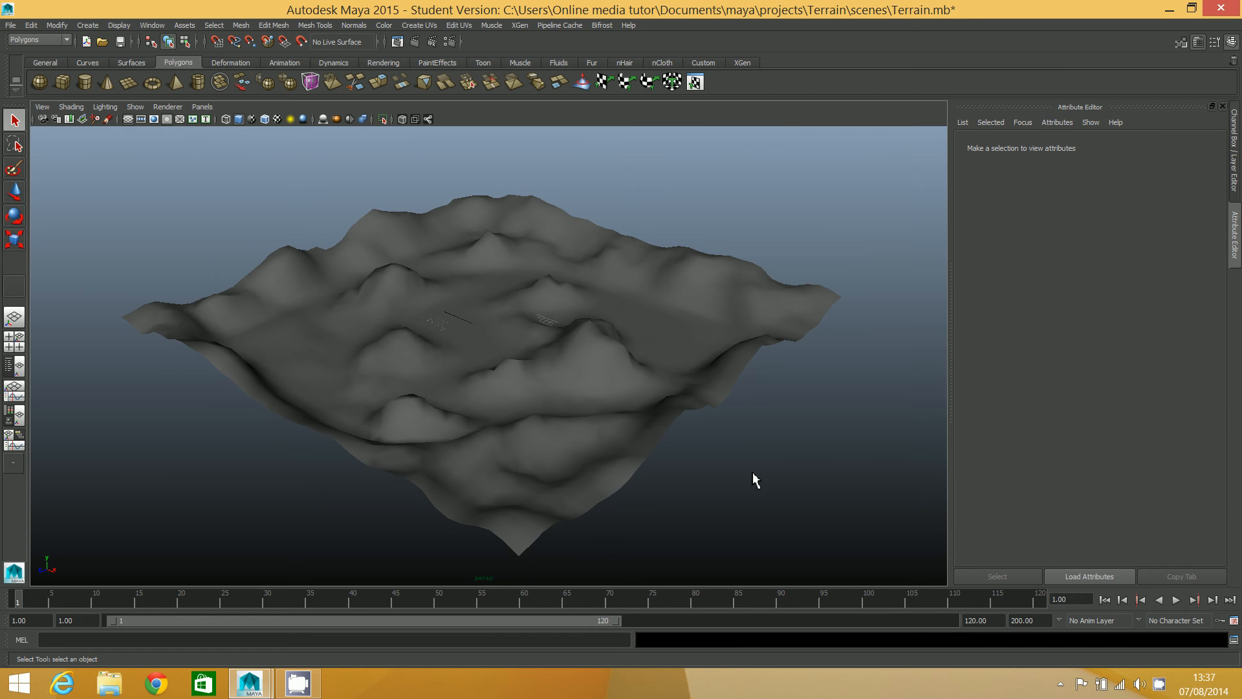
pyautogui.moveTo(280, 140)
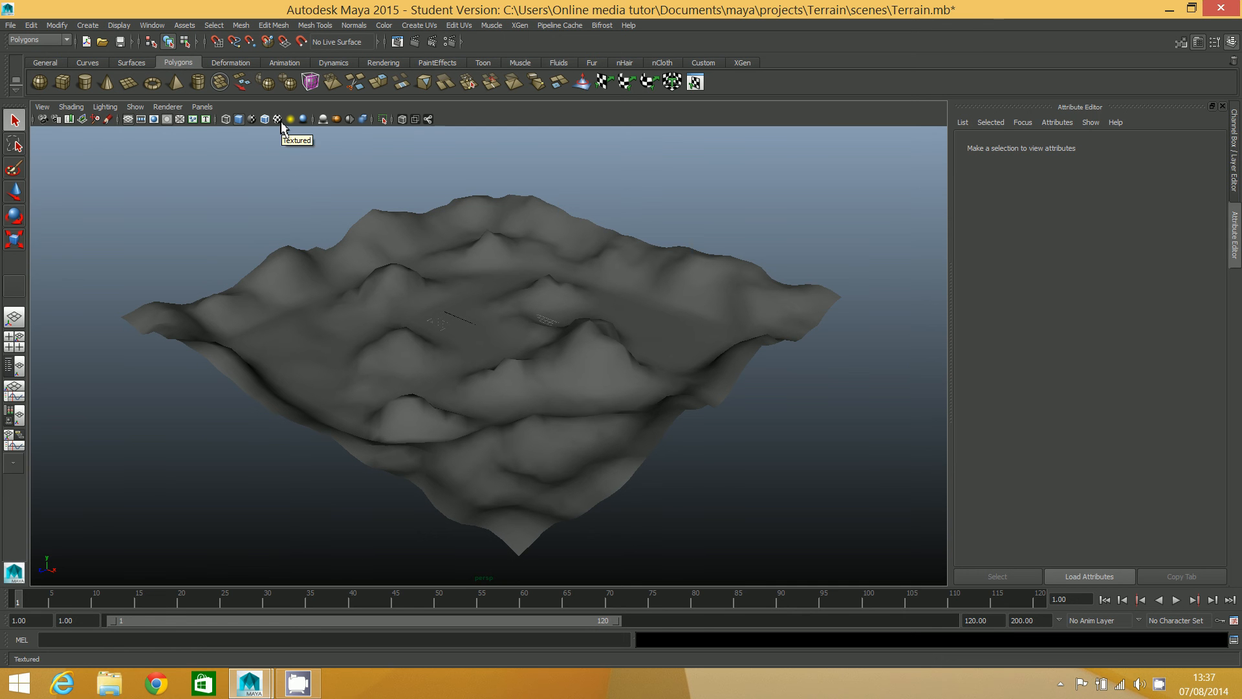
# Switch the viewport to Textured display to show the grass, rock and snow terrain
pyautogui.click(290, 119)
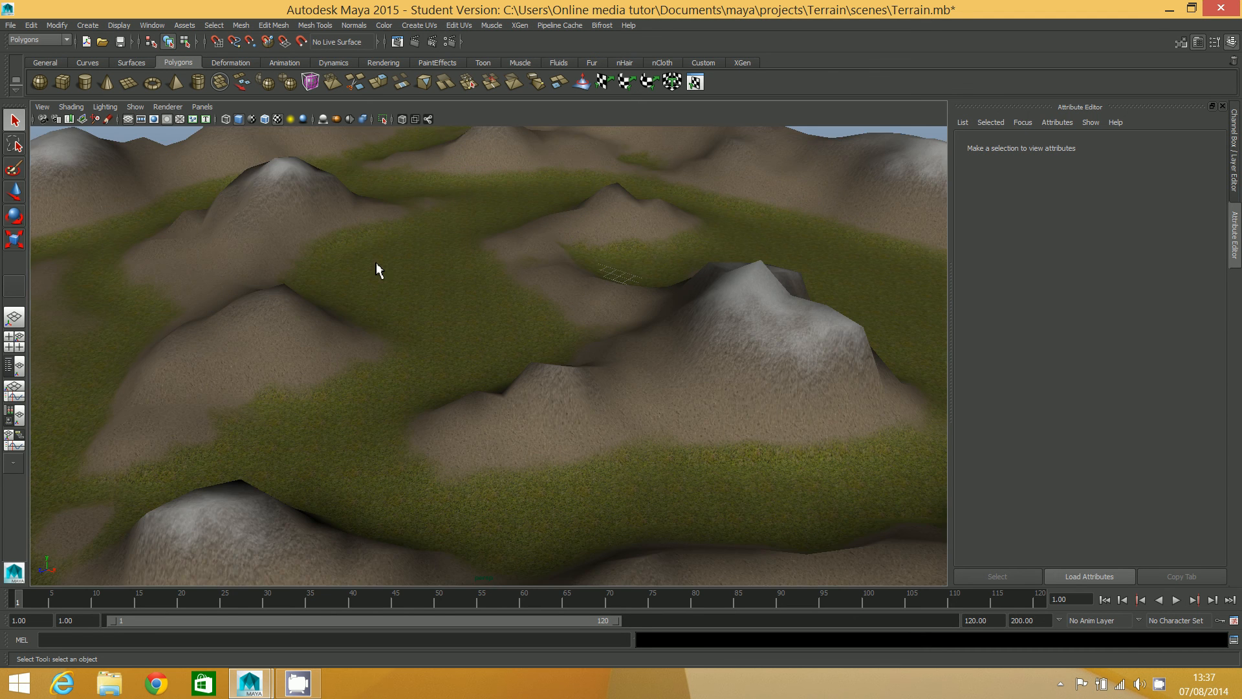
pyautogui.moveTo(377, 269); pyautogui.dragTo(408, 272)
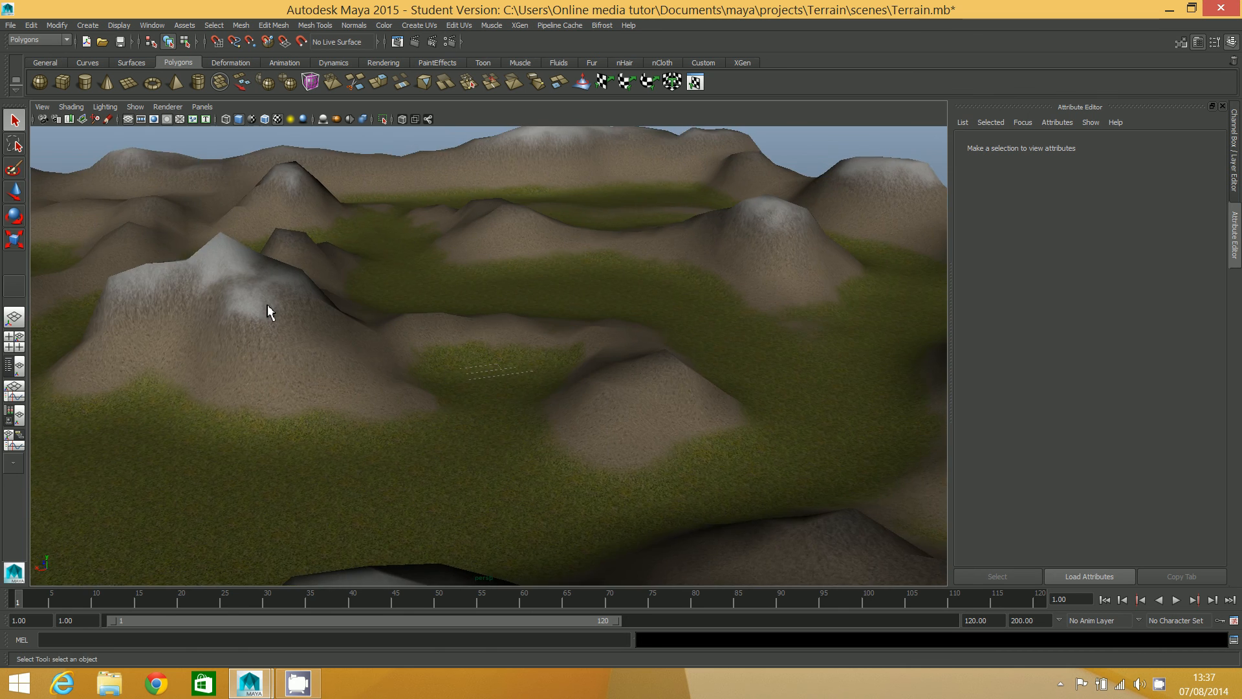
pyautogui.moveTo(269, 309); pyautogui.dragTo(396, 352)
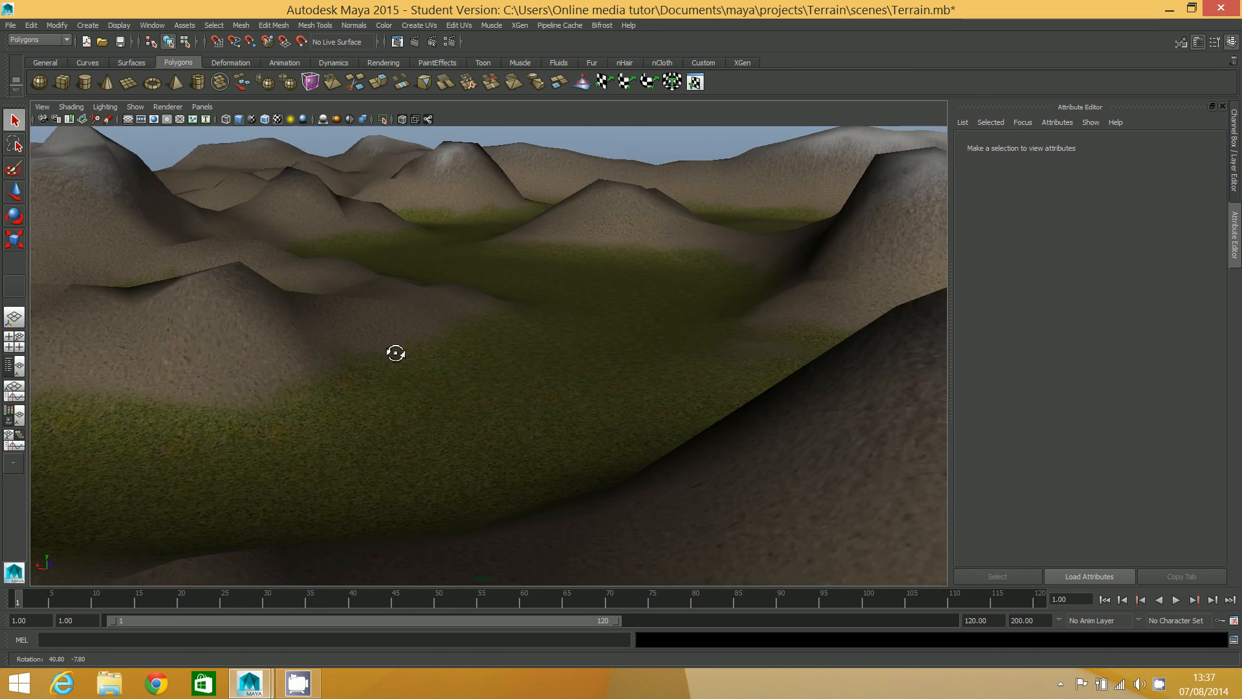
pyautogui.moveTo(396, 352); pyautogui.dragTo(439, 365)
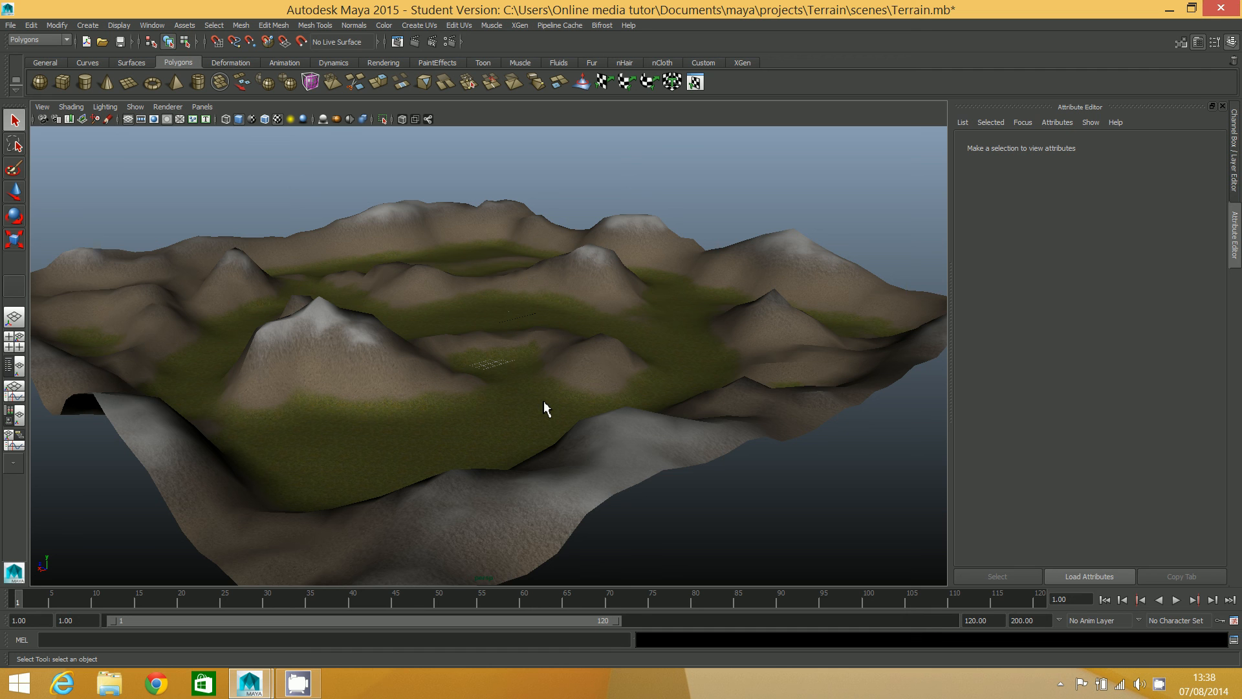
pyautogui.moveTo(514, 399)
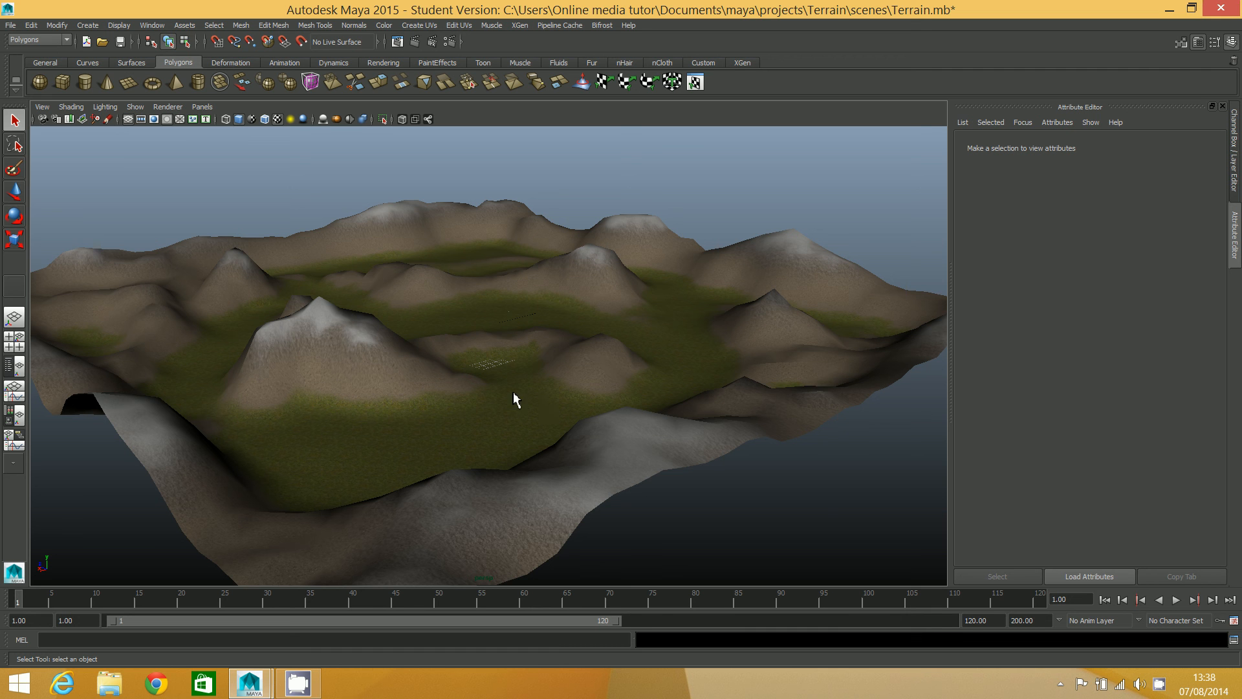
pyautogui.moveTo(506, 406)
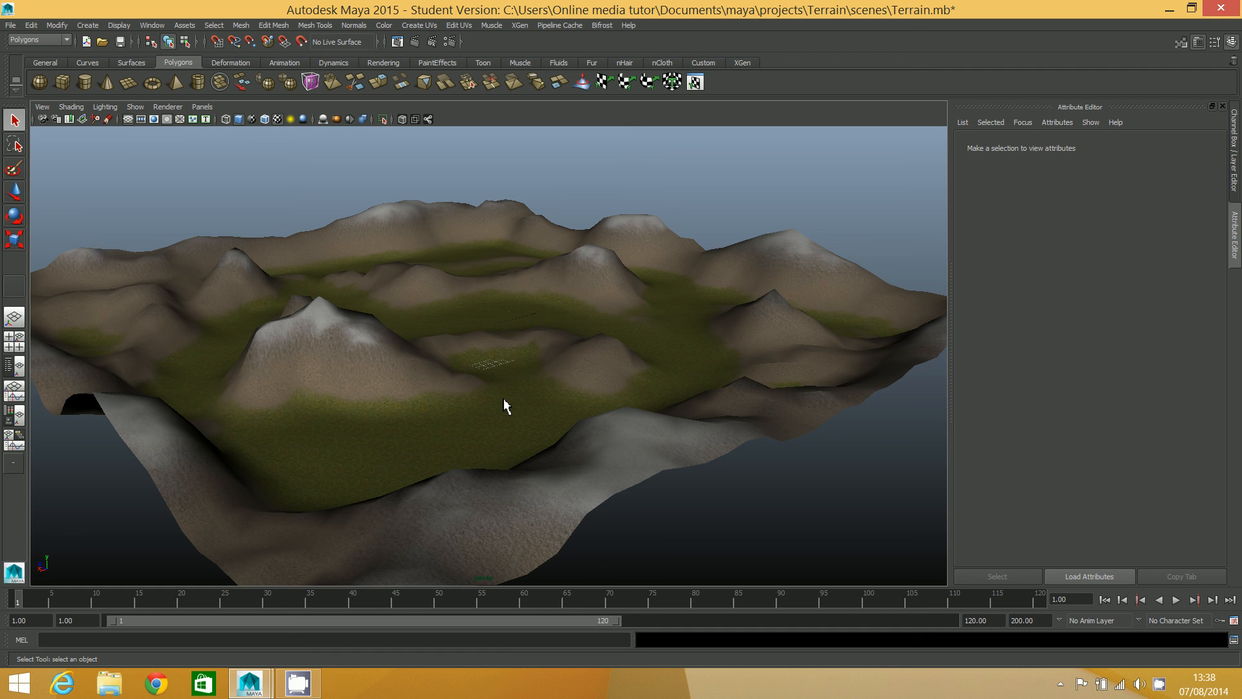
pyautogui.moveTo(530, 401)
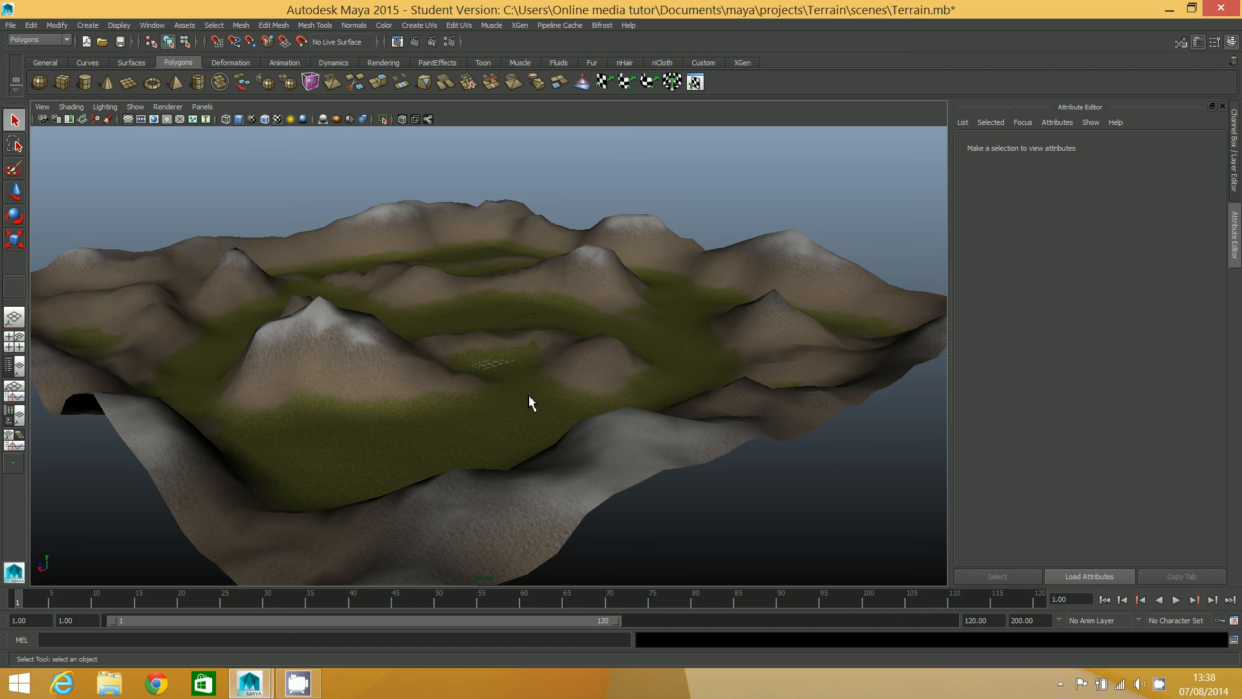